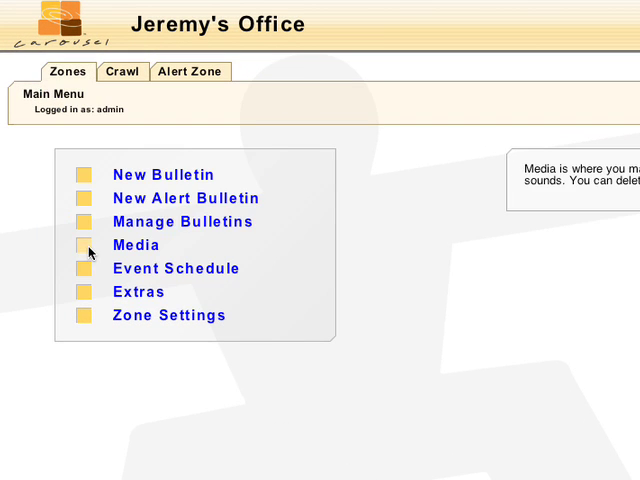
# Start a new alert bulletin and compare the Uploaded and Dynamic bulletin types, ending on Uploaded.
pyautogui.click(135, 245)
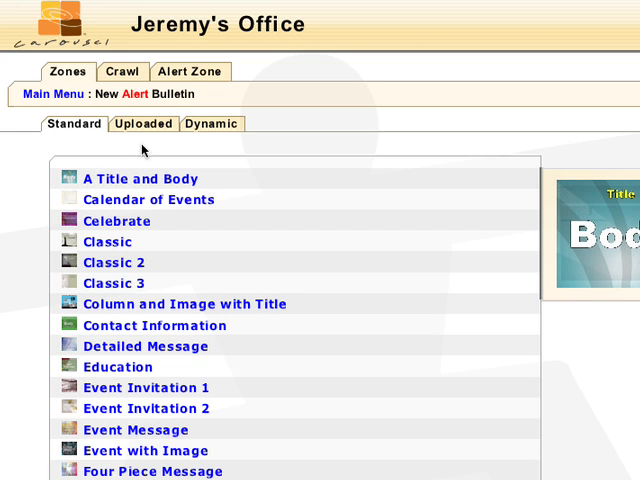
pyautogui.click(143, 123)
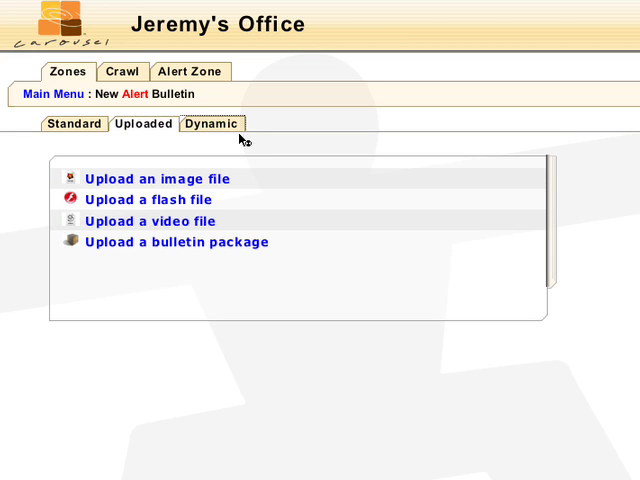
pyautogui.click(209, 123)
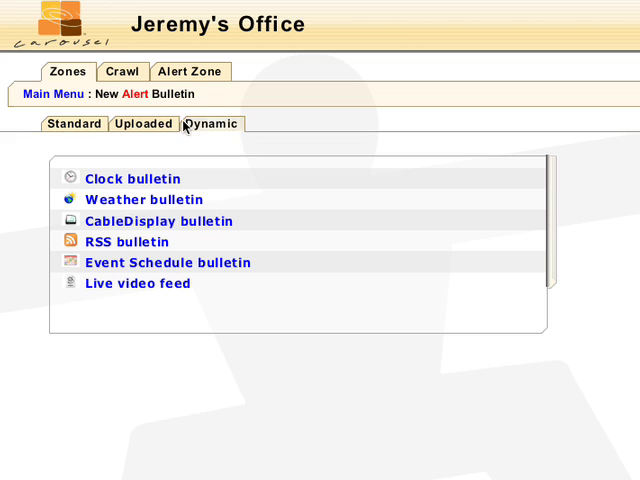
pyautogui.click(143, 123)
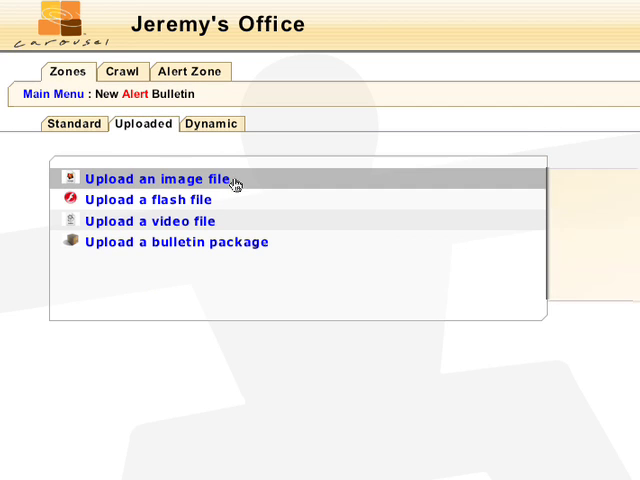
# Upload an image file as the alert bulletin named 'Snow Emergency'.
pyautogui.click(161, 178)
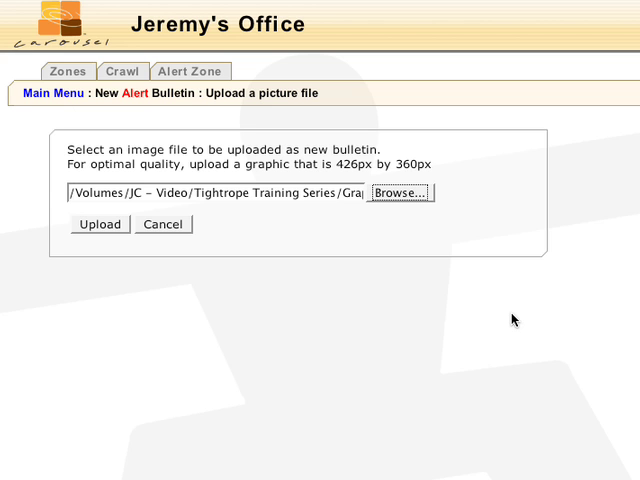
pyautogui.click(99, 224)
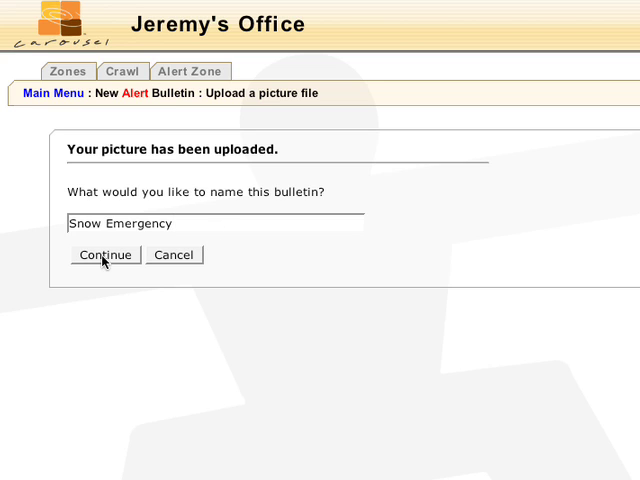
pyautogui.click(106, 254)
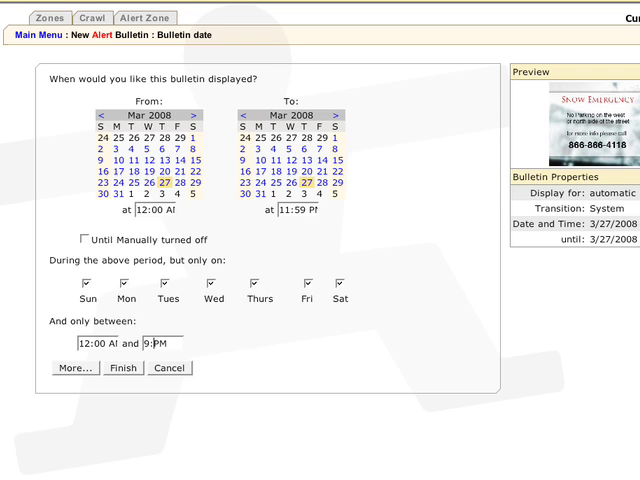
# Schedule Snow Emergency to end at 9:30pm, finish it, and go to Manage Bulletins.
pyautogui.write('9:30pm')
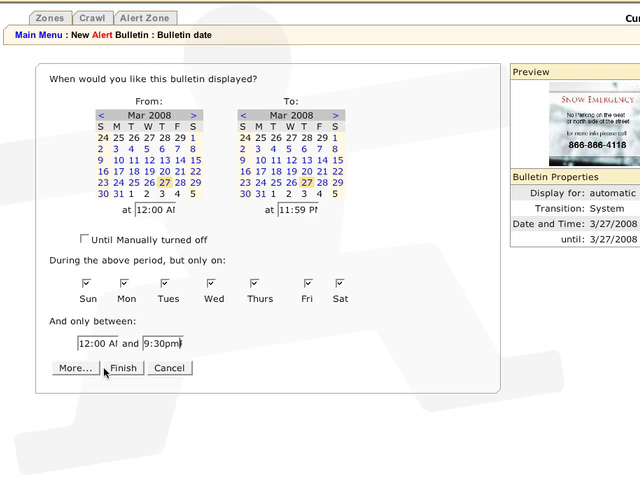
pyautogui.click(124, 368)
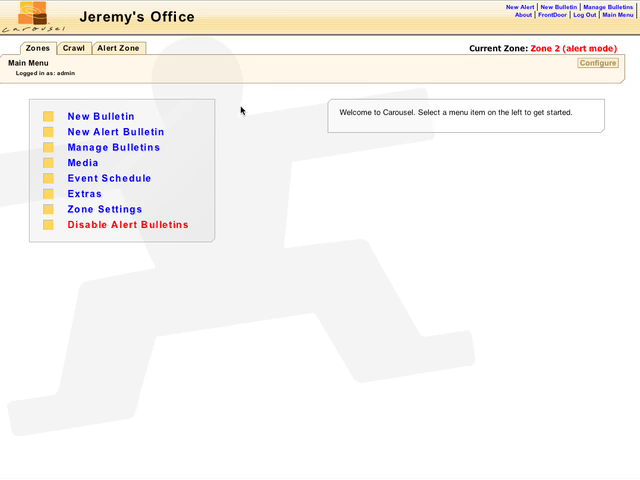
pyautogui.click(128, 224)
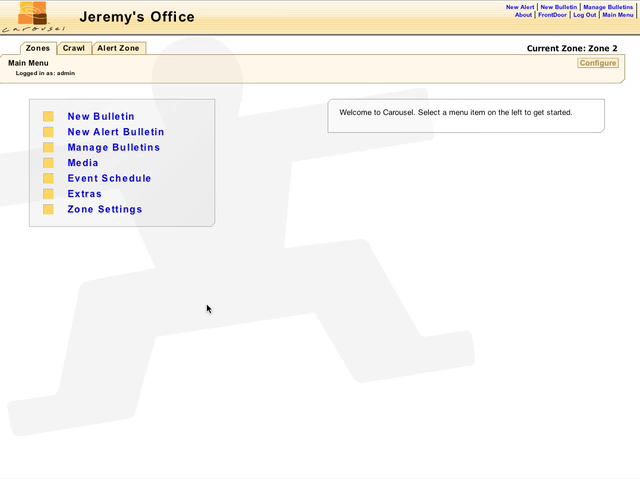
pyautogui.moveTo(83, 162)
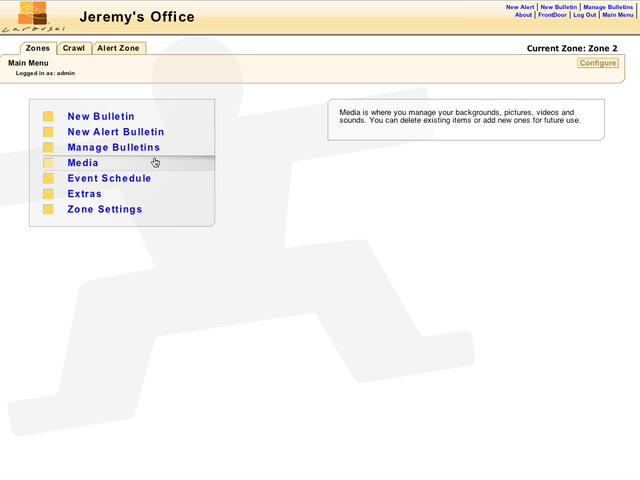
pyautogui.click(114, 147)
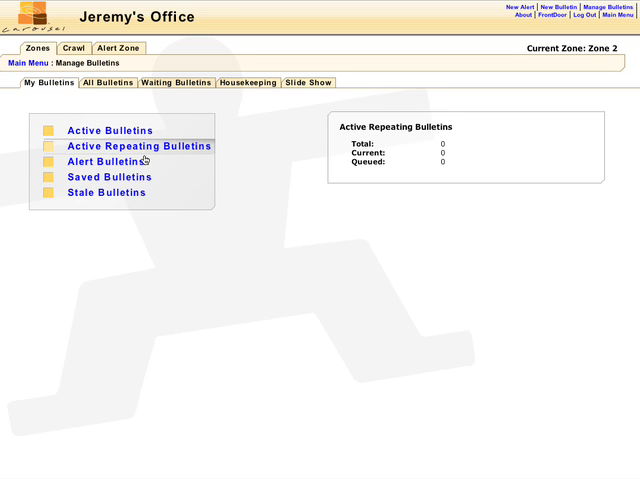
# Open Stale Bulletins and scroll through the expired bulletins list.
pyautogui.click(105, 192)
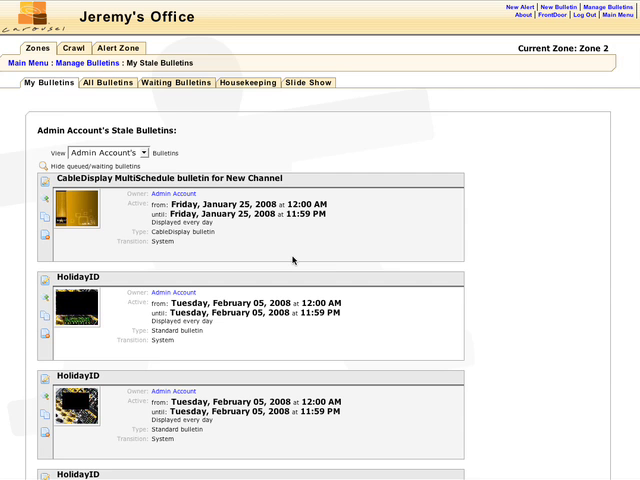
pyautogui.scroll(-3)
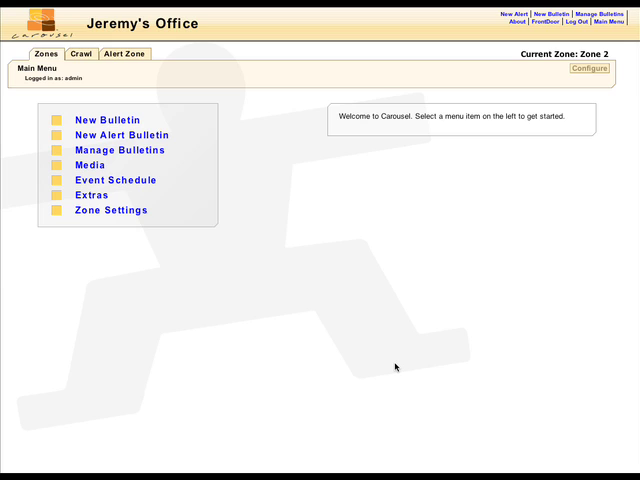
pyautogui.moveTo(360, 287)
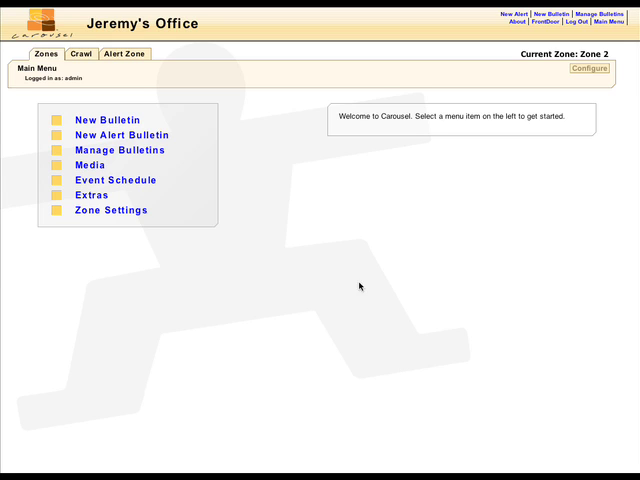
# Switch to the Alert Zone and start a new full-screen alert bulletin.
pyautogui.click(123, 54)
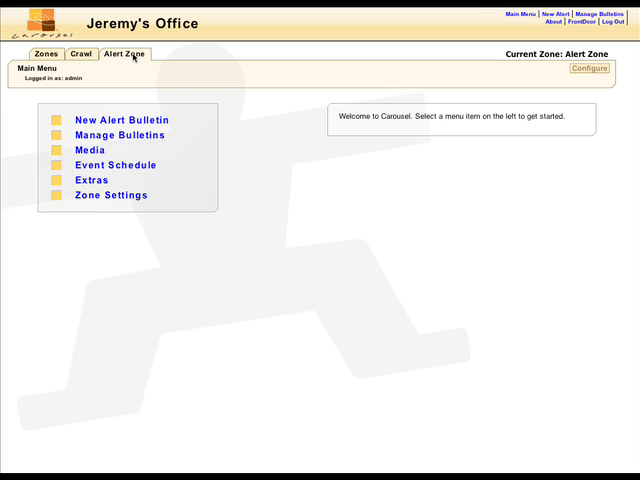
pyautogui.click(122, 119)
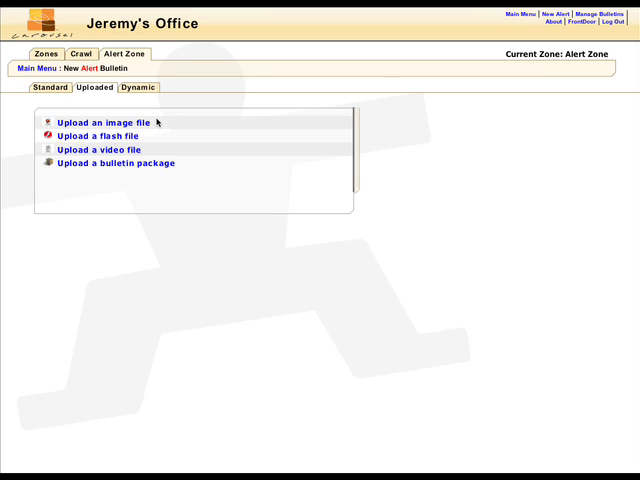